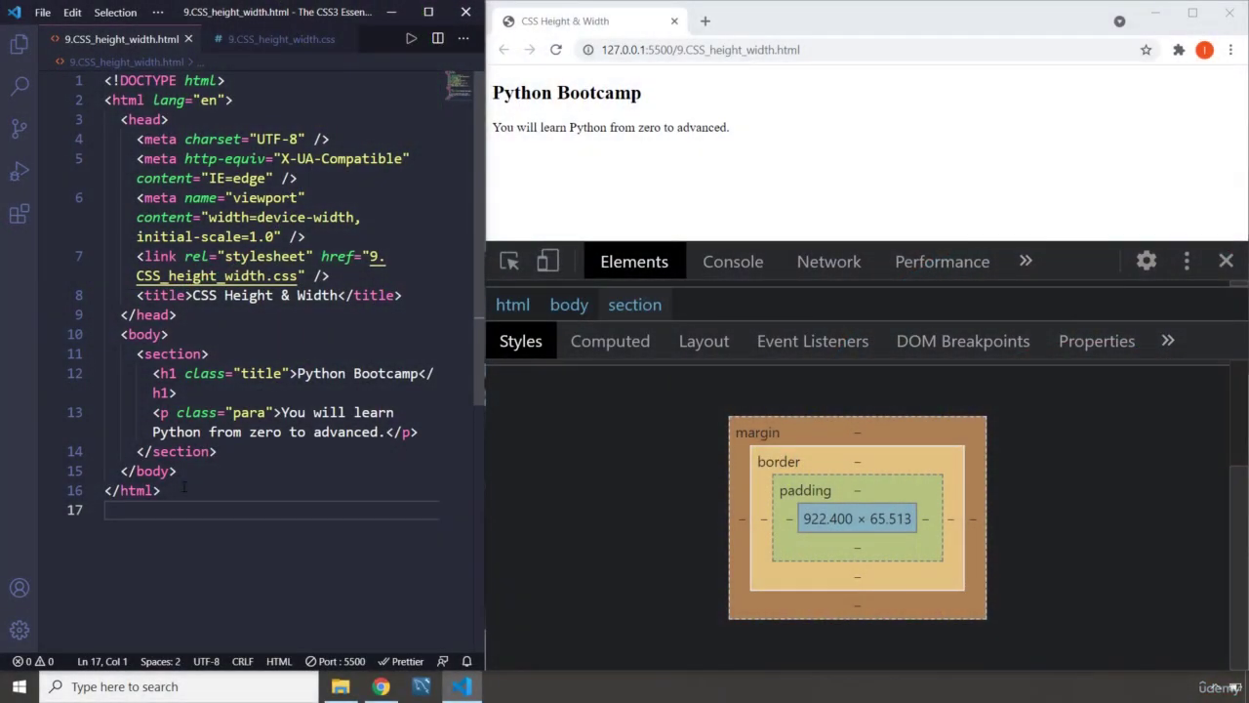
# - Switch between the HTML file and the empty 9.CSS_height_width.css stylesheet, ending on the CSS
pyautogui.click(283, 39)
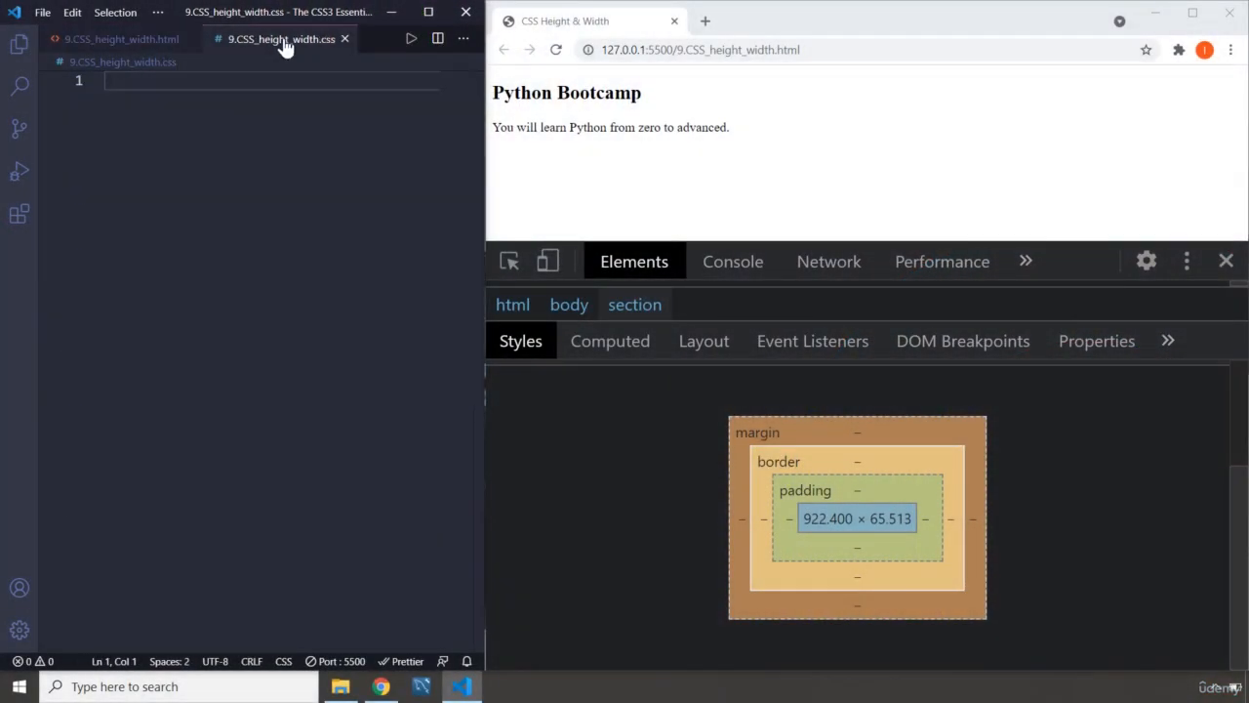
pyautogui.moveTo(117, 43)
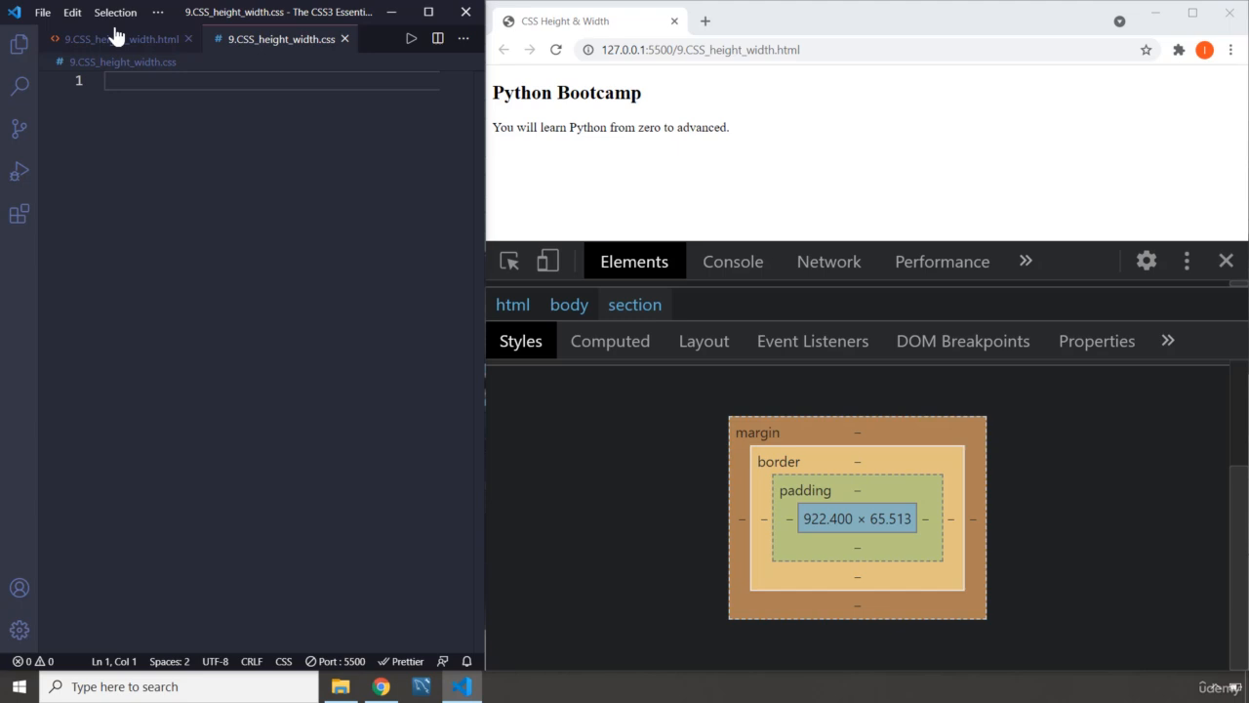
pyautogui.click(117, 41)
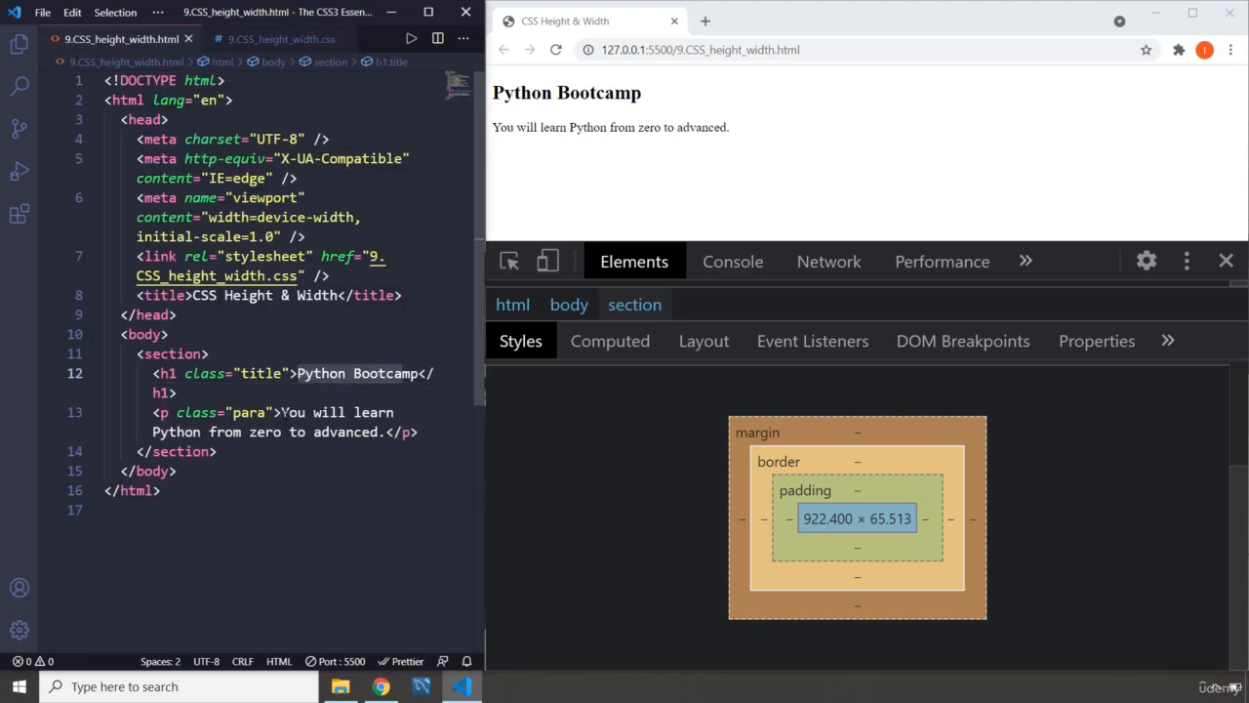
pyautogui.click(281, 39)
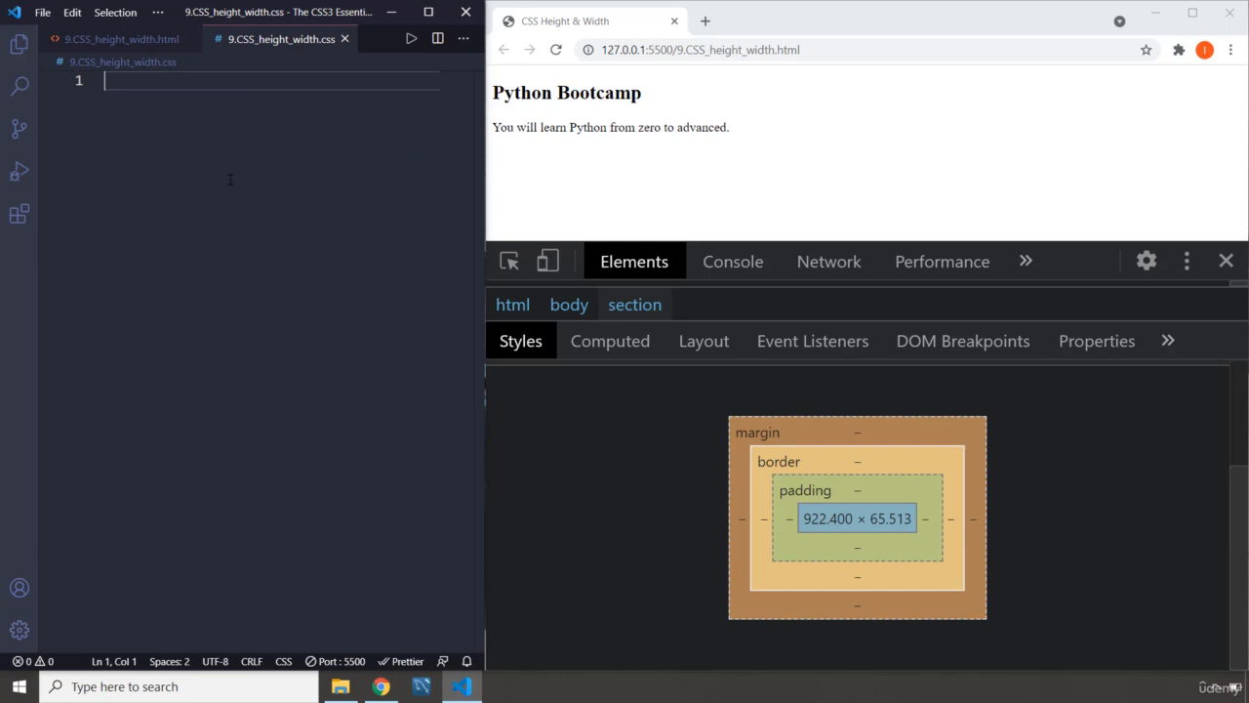
pyautogui.moveTo(509, 262)
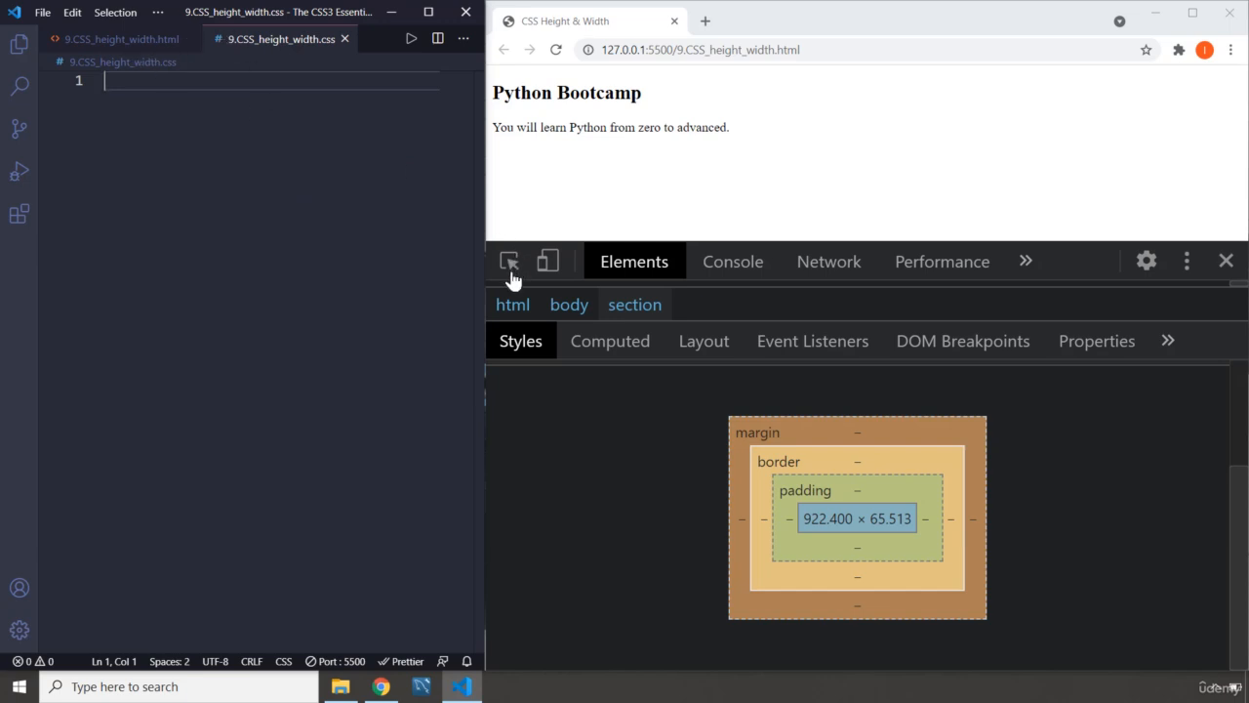
pyautogui.moveTo(634, 305)
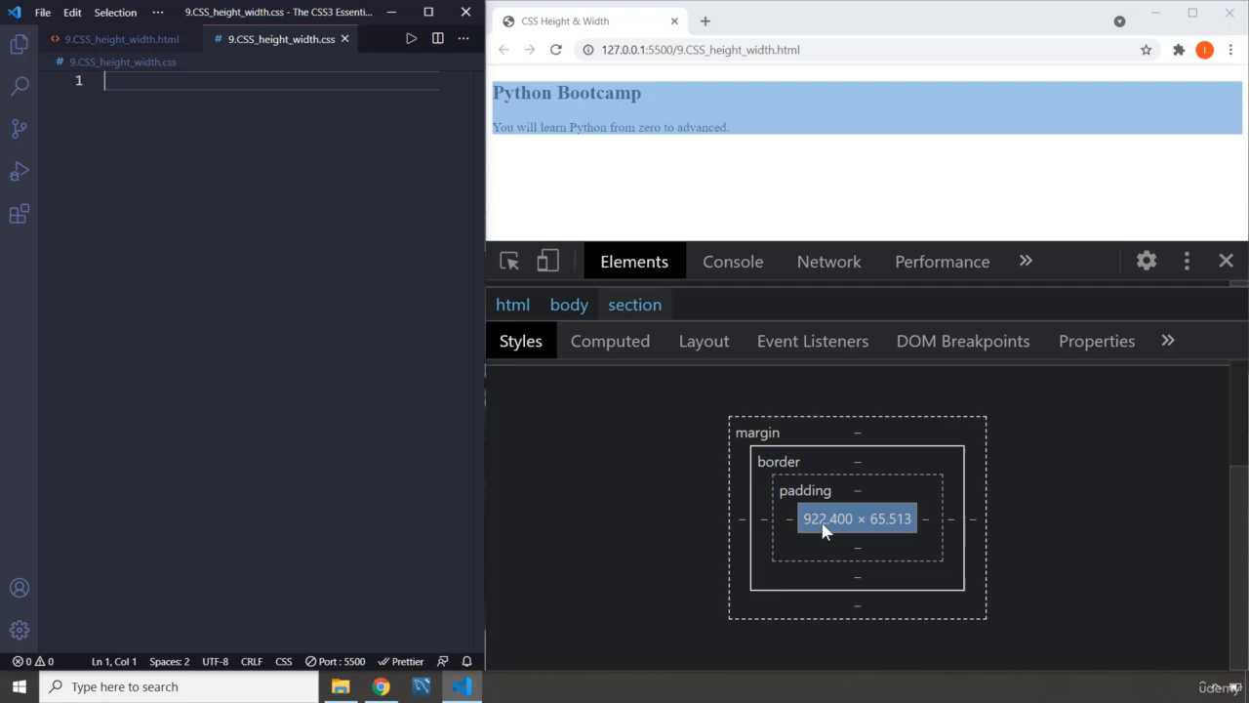
pyautogui.moveTo(890, 525)
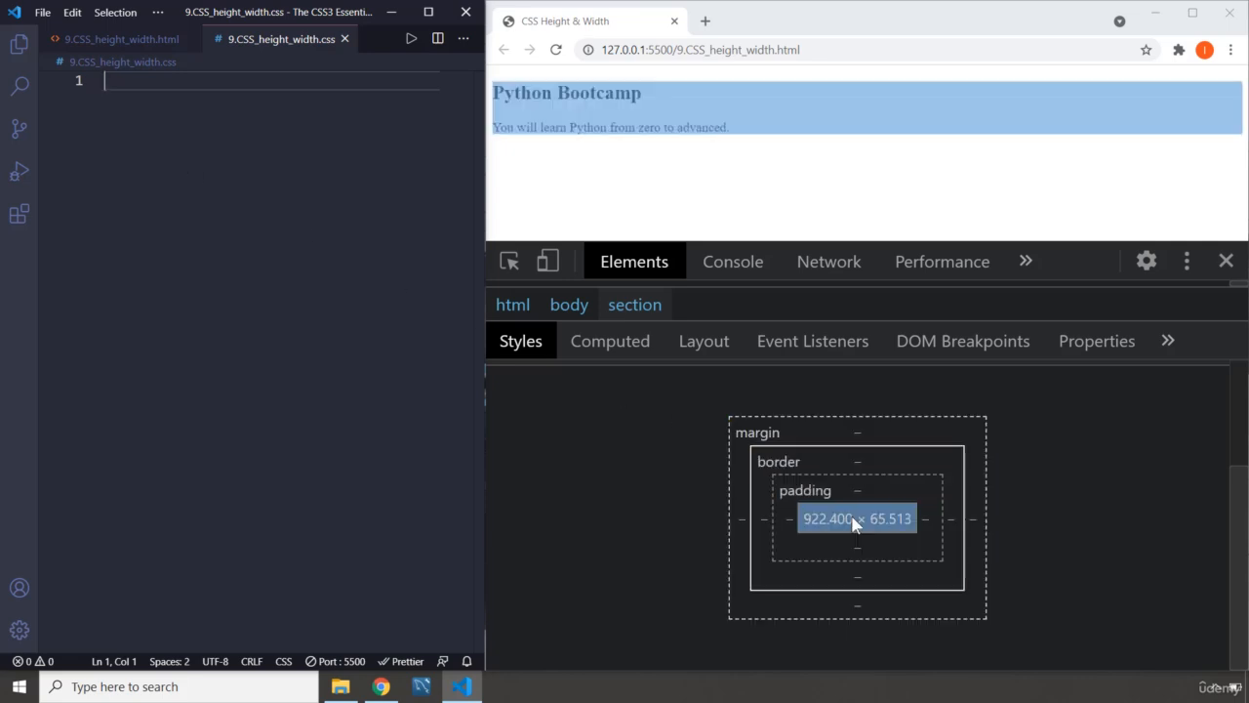
pyautogui.moveTo(818, 497)
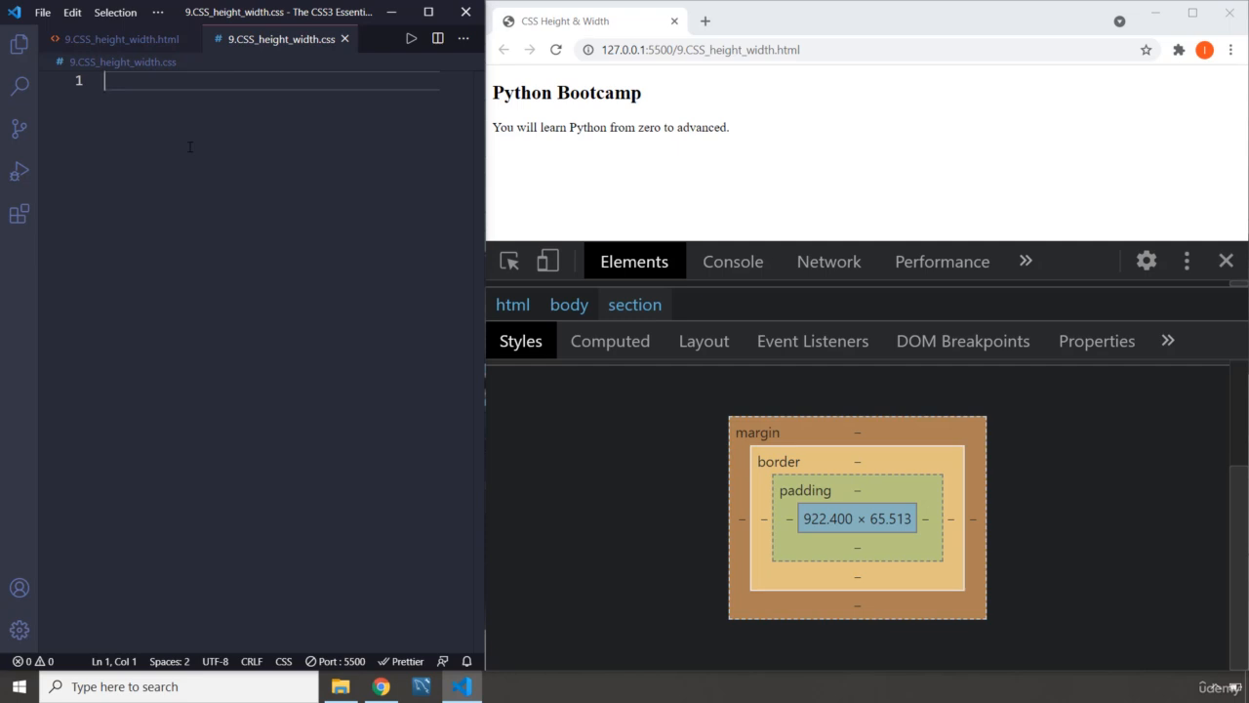
# - Write a section rule with height: 200px and start its width property
pyautogui.write('section')
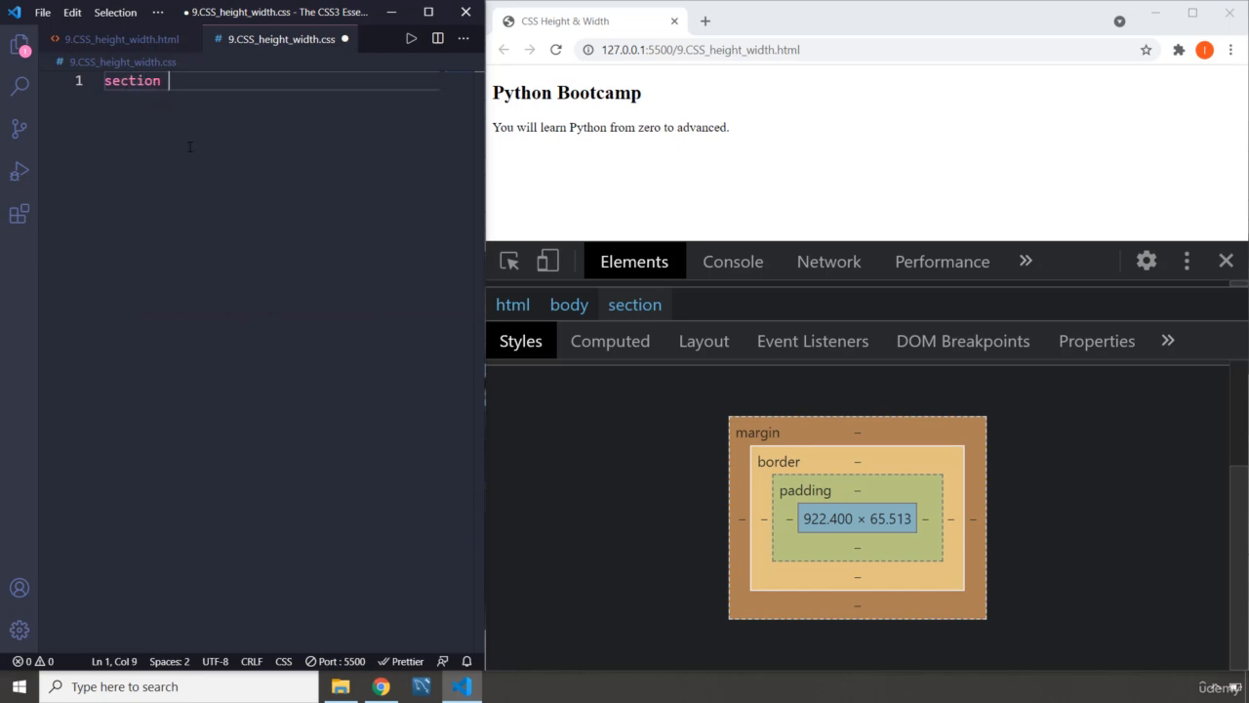
pyautogui.write('{')
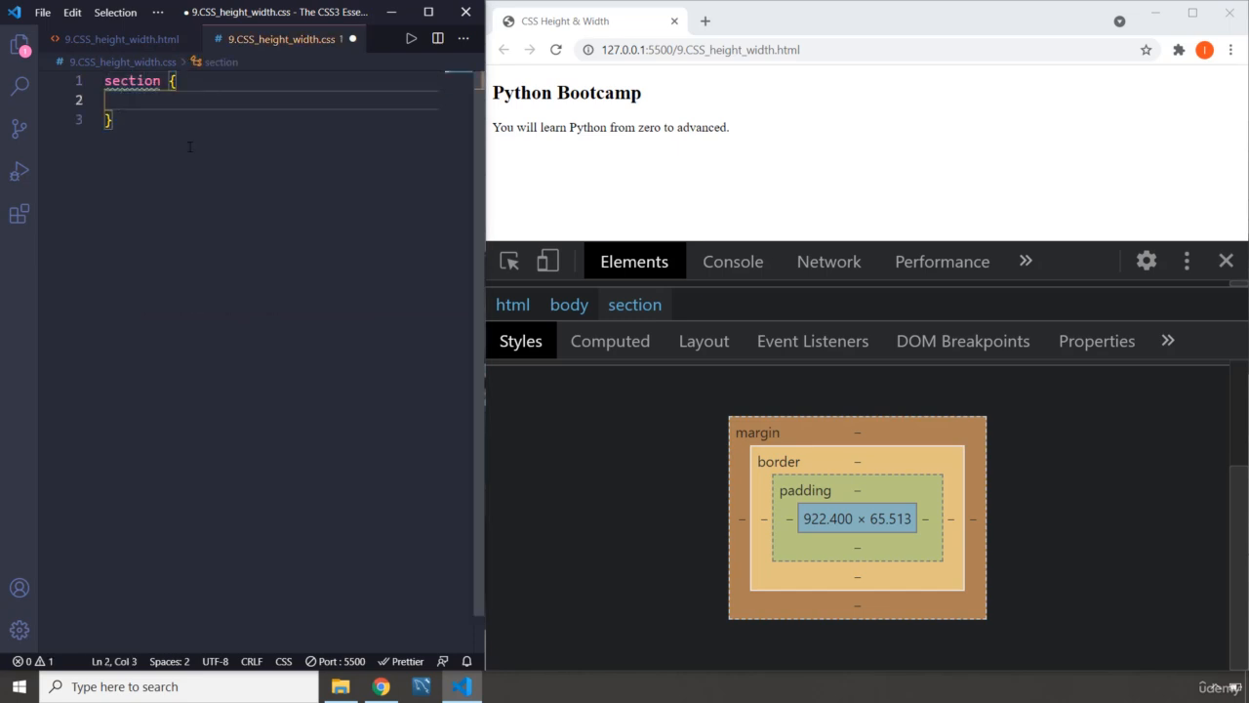
pyautogui.write('height: 200px;')
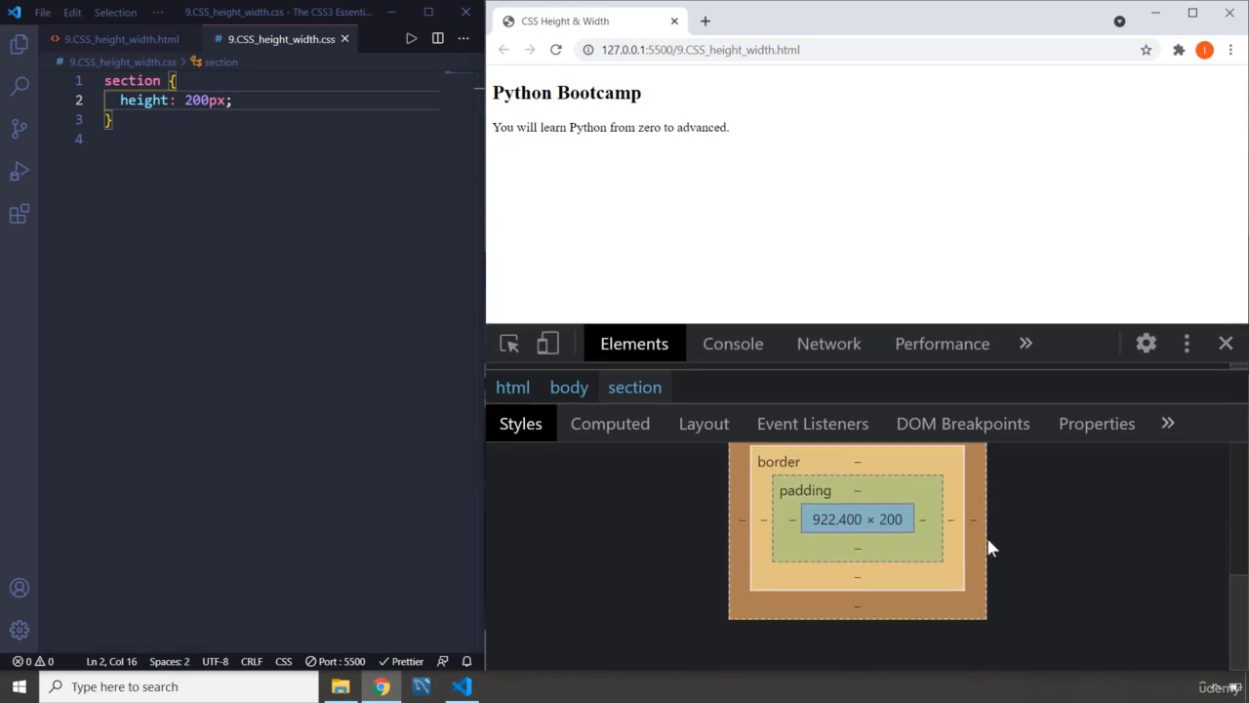
pyautogui.moveTo(855, 573)
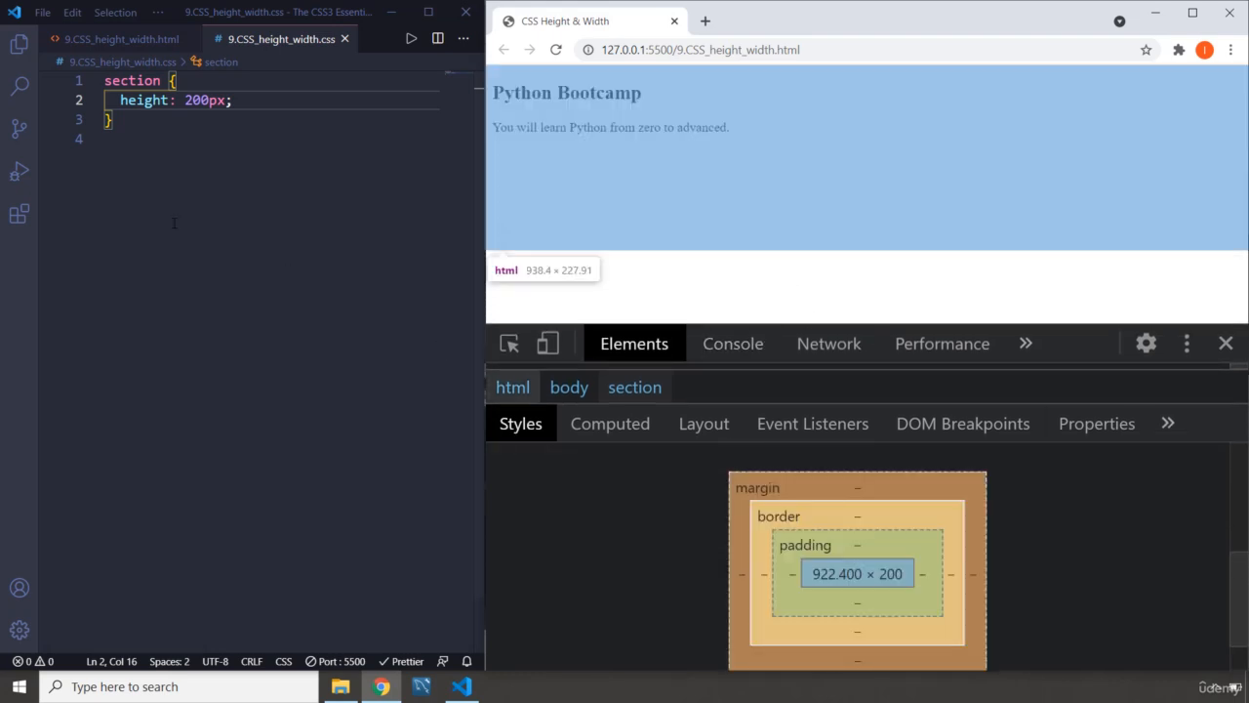
pyautogui.write('width: 600px;')
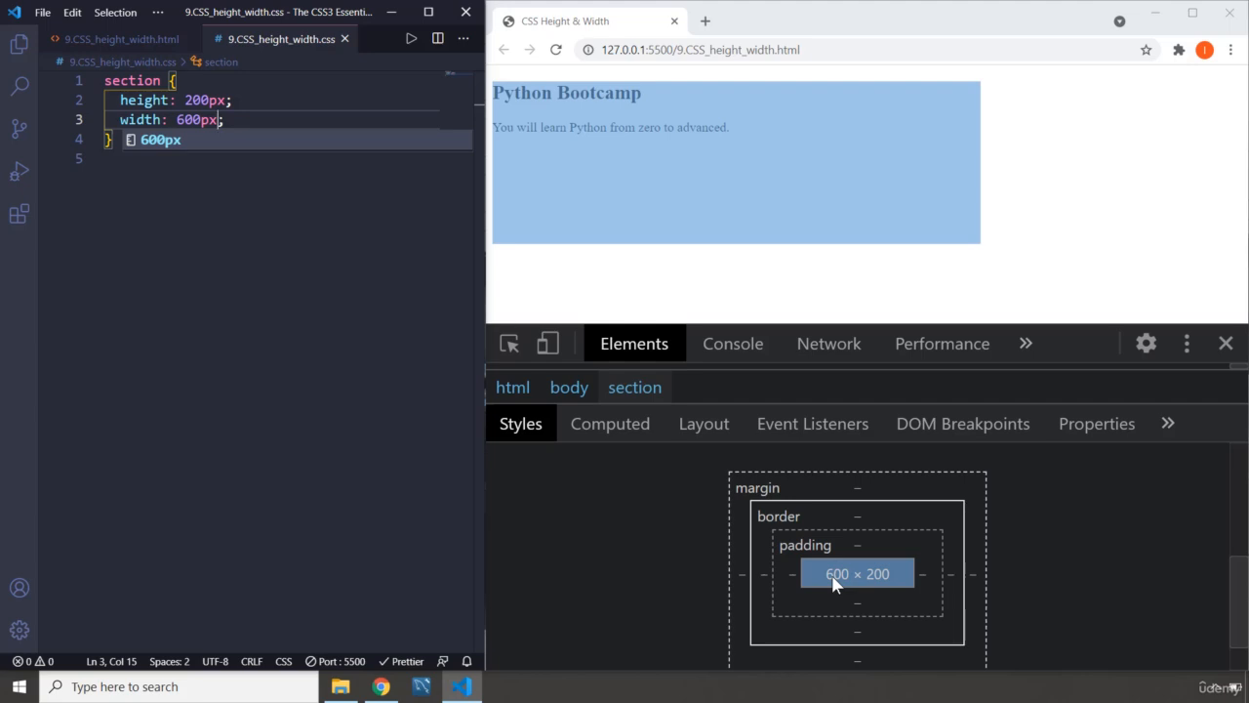
pyautogui.moveTo(835, 586)
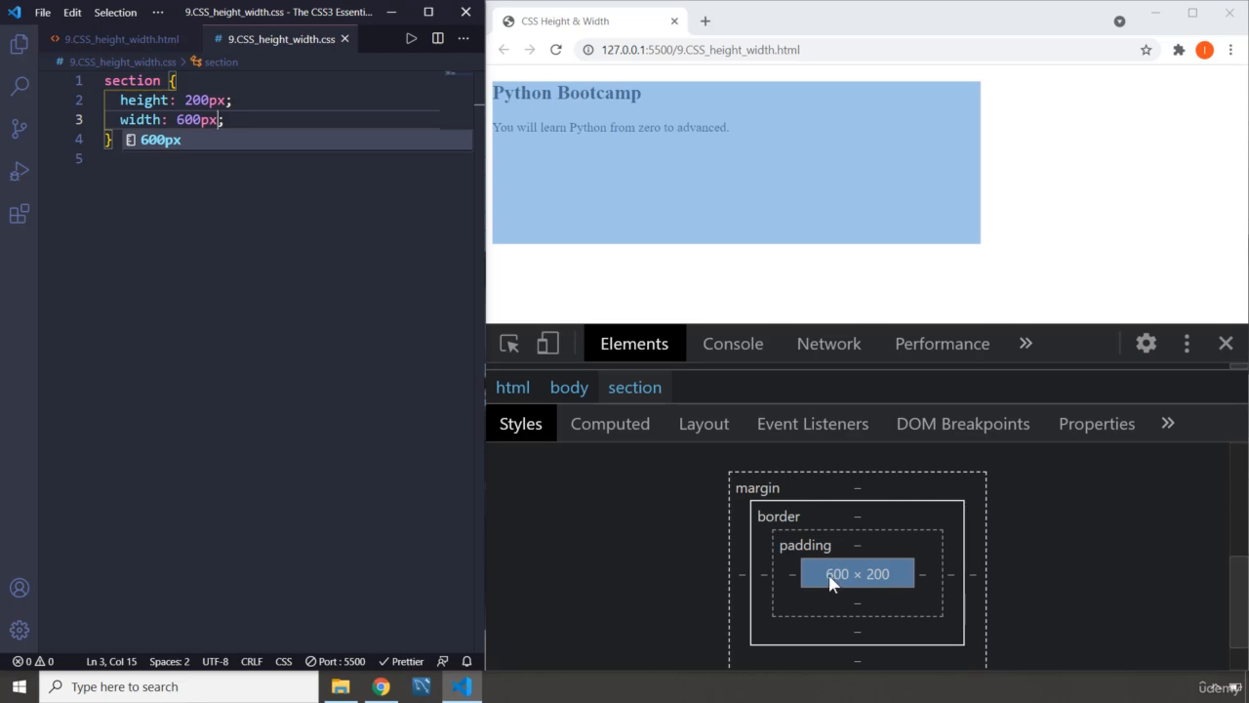